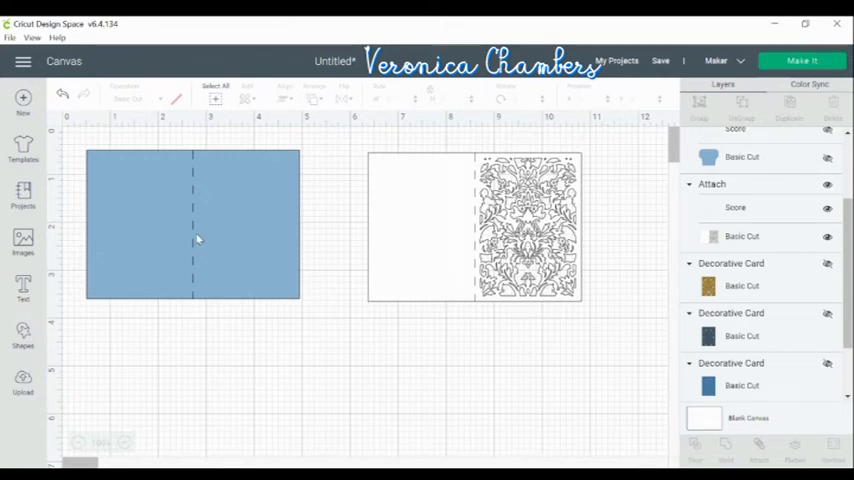
{"action": "mouse_move", "coordinate": [232, 214]}
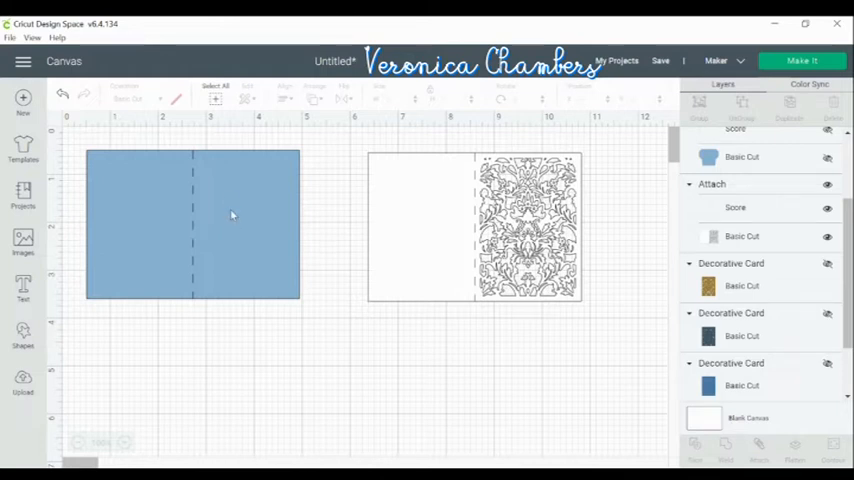
{"action": "mouse_move", "coordinate": [234, 204]}
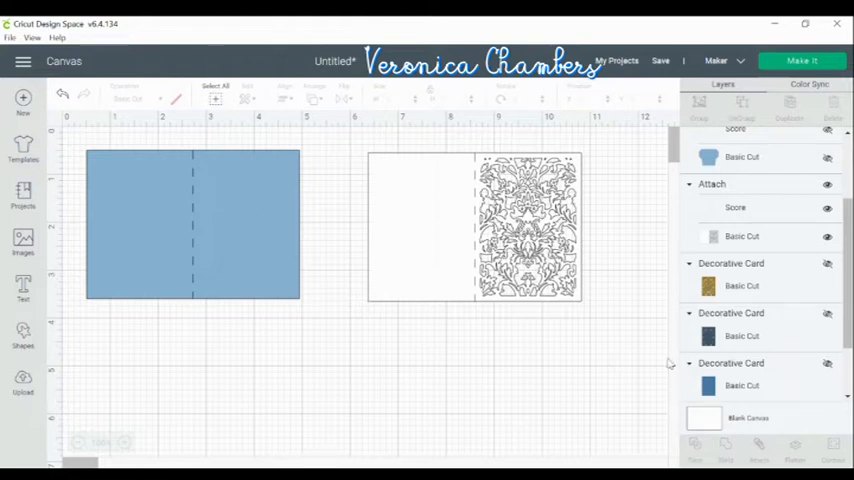
Duplicate the decorative card and drag the copy to its own spot on the canvas.
{"action": "scroll", "scroll_direction": "down", "scroll_amount": 3}
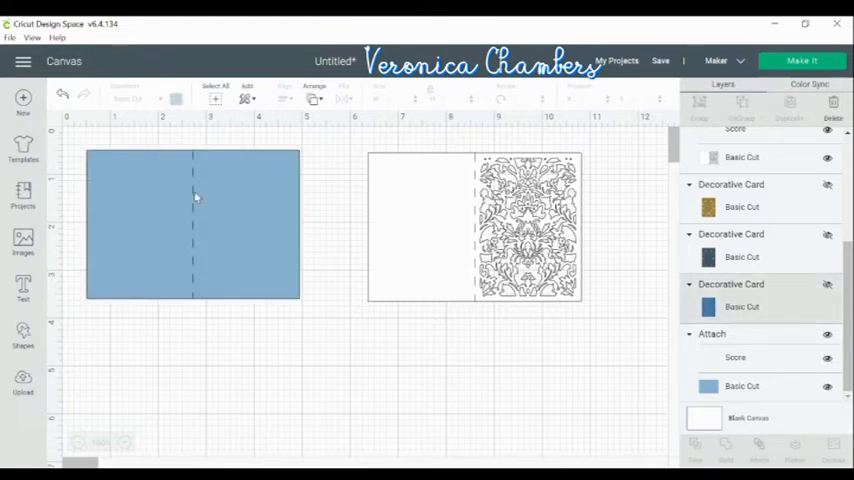
{"action": "left_click", "coordinate": [192, 224]}
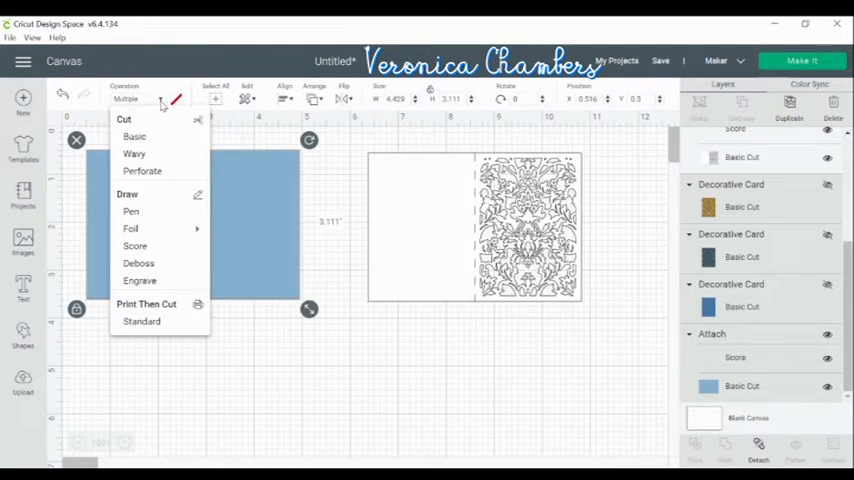
{"action": "mouse_move", "coordinate": [136, 212]}
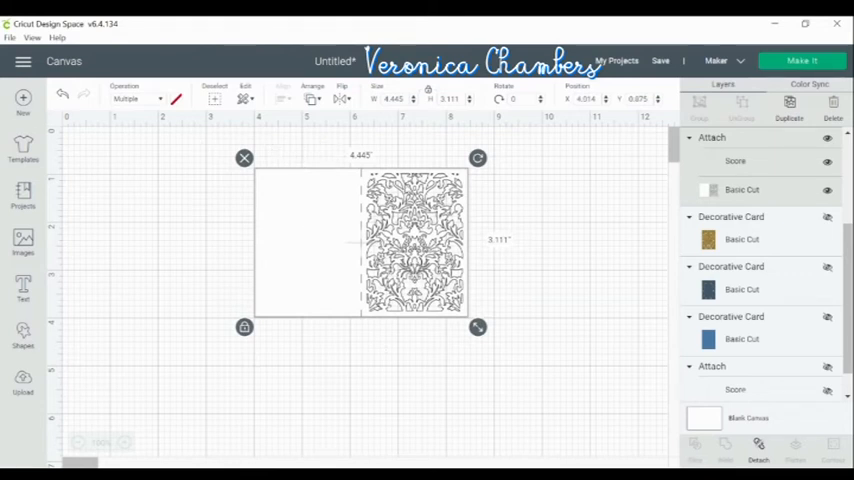
{"action": "right_click", "coordinate": [410, 244]}
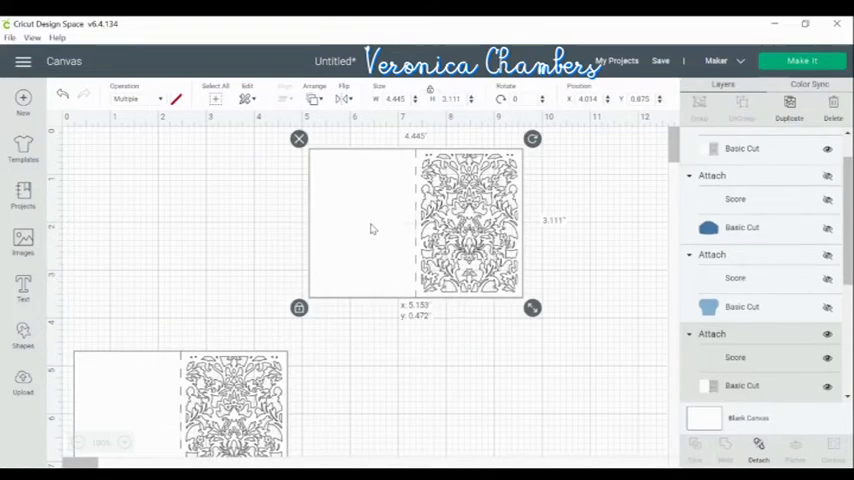
{"action": "left_click_drag", "start_coordinate": [370, 228], "coordinate": [398, 238]}
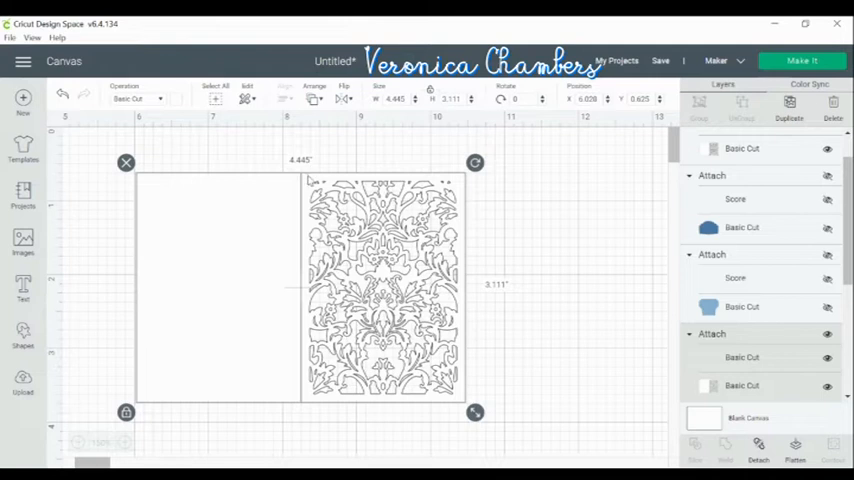
{"action": "mouse_move", "coordinate": [308, 178]}
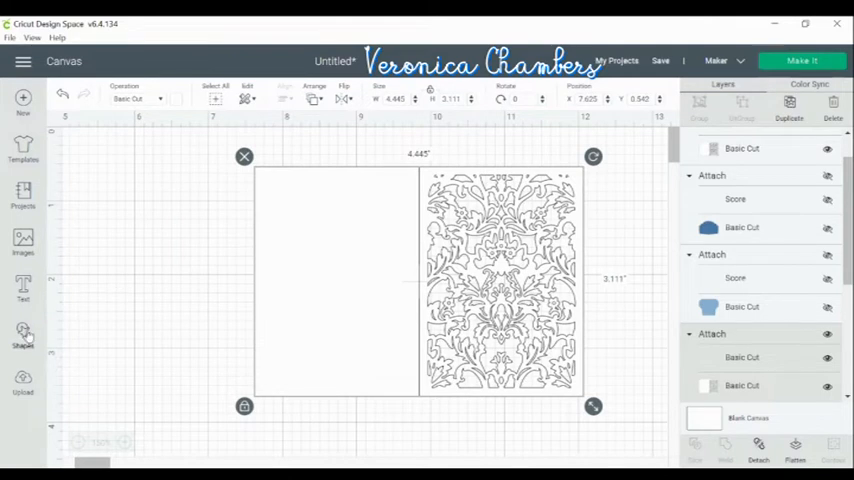
Add a square from Shapes and stretch it into a tall rectangle over the card's left half.
{"action": "left_click", "coordinate": [24, 338]}
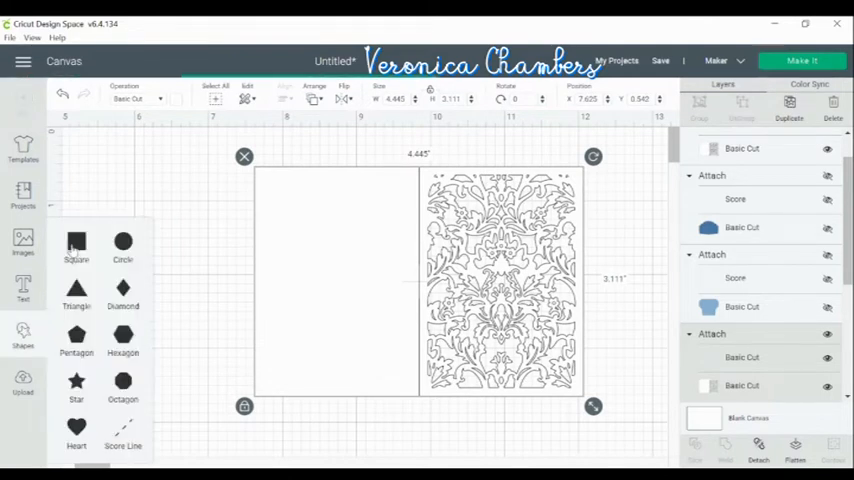
{"action": "left_click", "coordinate": [76, 248]}
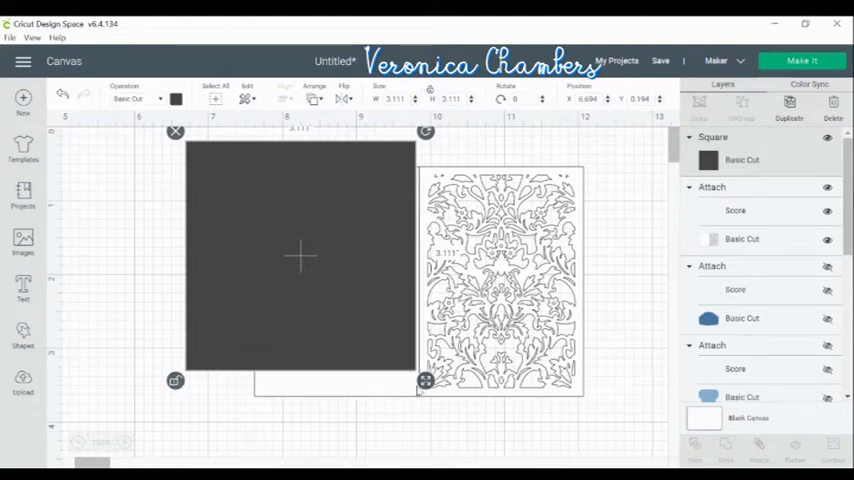
{"action": "left_click_drag", "start_coordinate": [424, 382], "coordinate": [432, 404]}
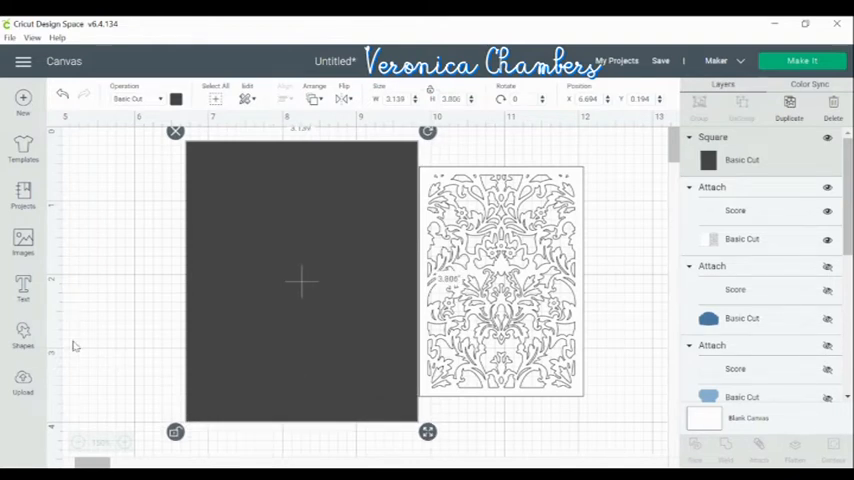
{"action": "mouse_move", "coordinate": [202, 300]}
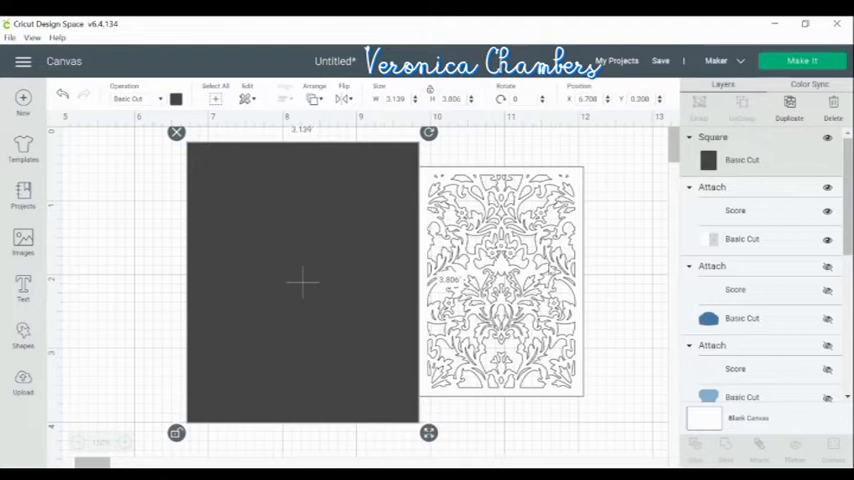
{"action": "scroll", "scroll_direction": "down", "scroll_amount": 3}
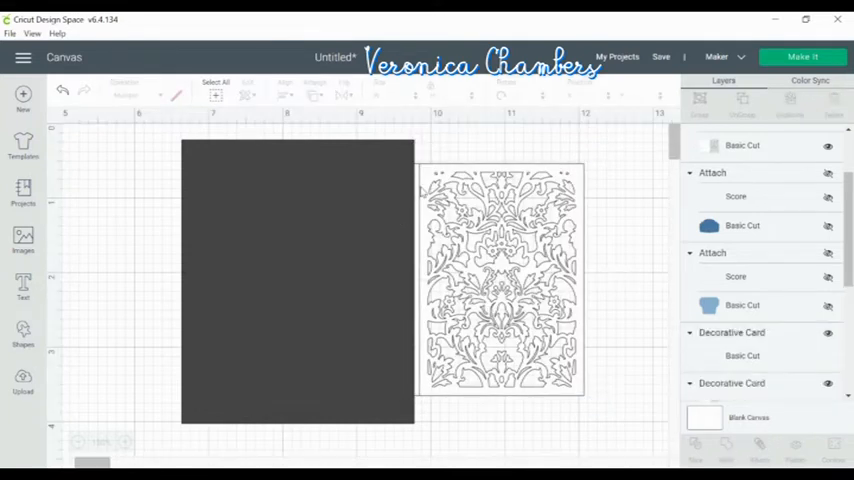
Drag the dark rectangle so it covers only the plain left panel up to the fold line.
{"action": "left_click", "coordinate": [296, 280]}
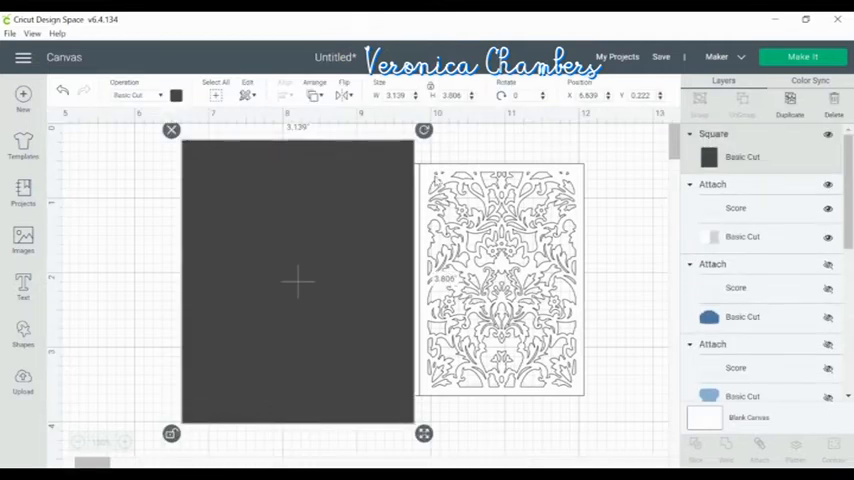
{"action": "left_click_drag", "start_coordinate": [298, 284], "coordinate": [280, 290]}
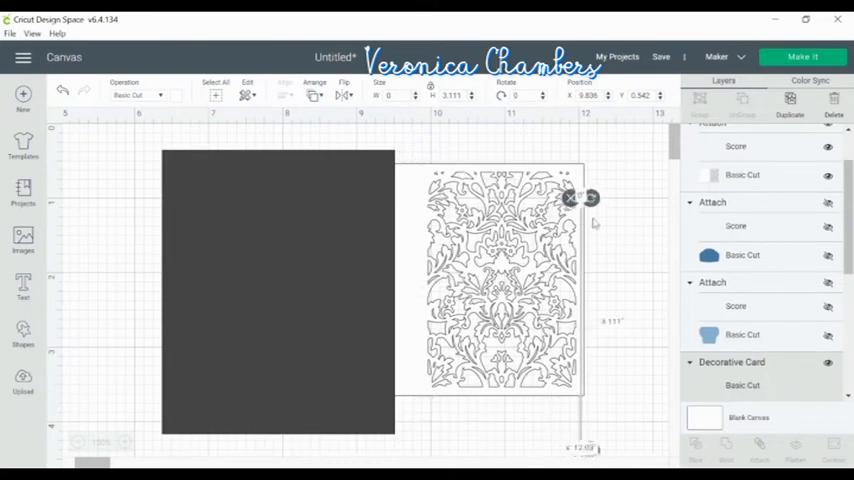
{"action": "left_click", "coordinate": [616, 176]}
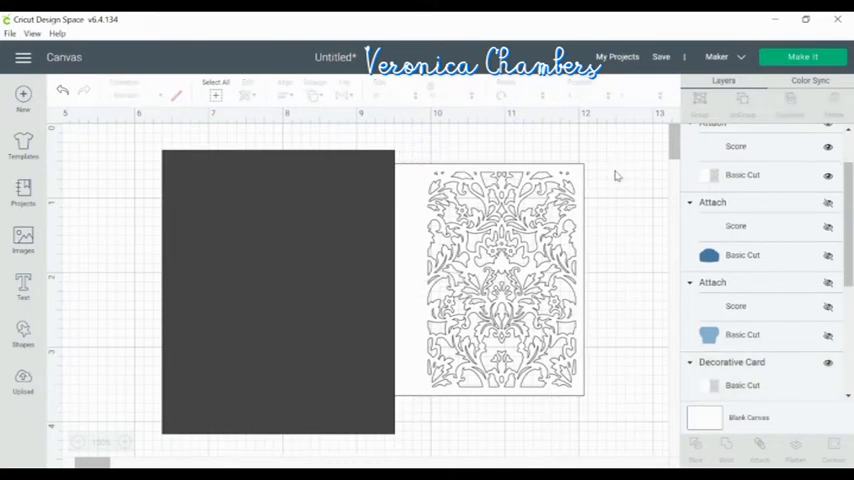
{"action": "mouse_move", "coordinate": [344, 212]}
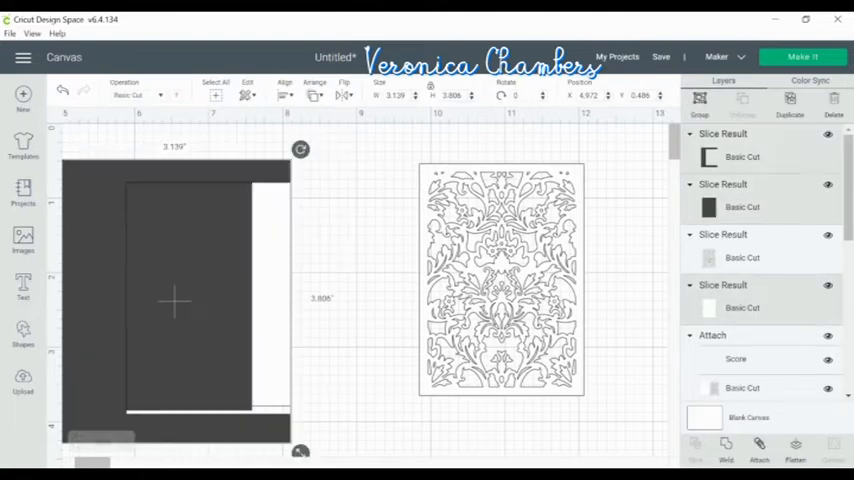
{"action": "mouse_move", "coordinate": [144, 428]}
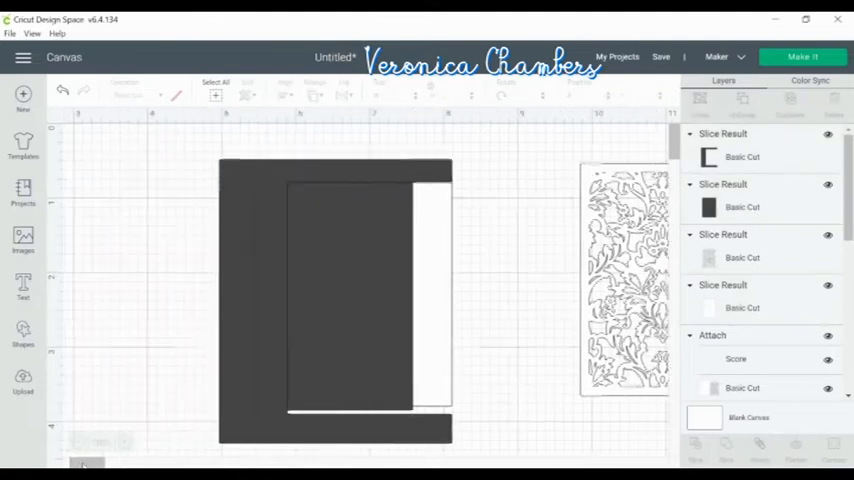
Delete the leftover slice piece and place the decorative panel onto the blue base card.
{"action": "left_click", "coordinate": [336, 296]}
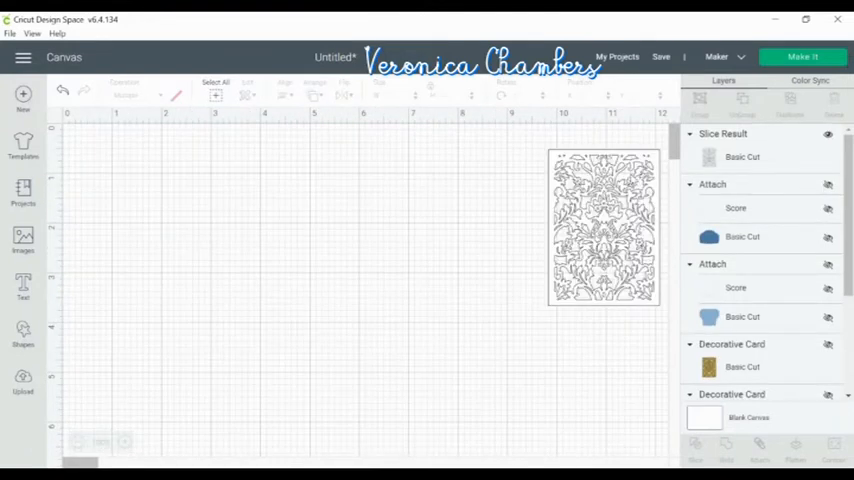
{"action": "left_click_drag", "start_coordinate": [604, 228], "coordinate": [236, 264]}
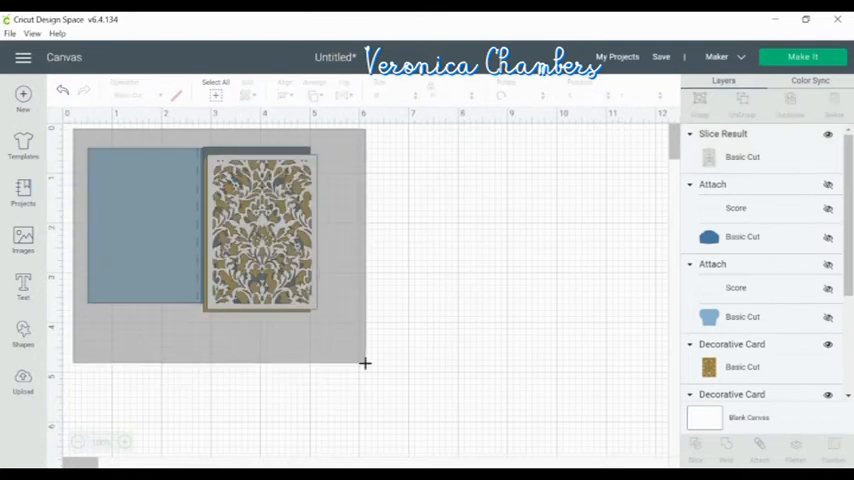
Select the panel and blue card together and apply Align Right.
{"action": "left_click", "coordinate": [284, 92]}
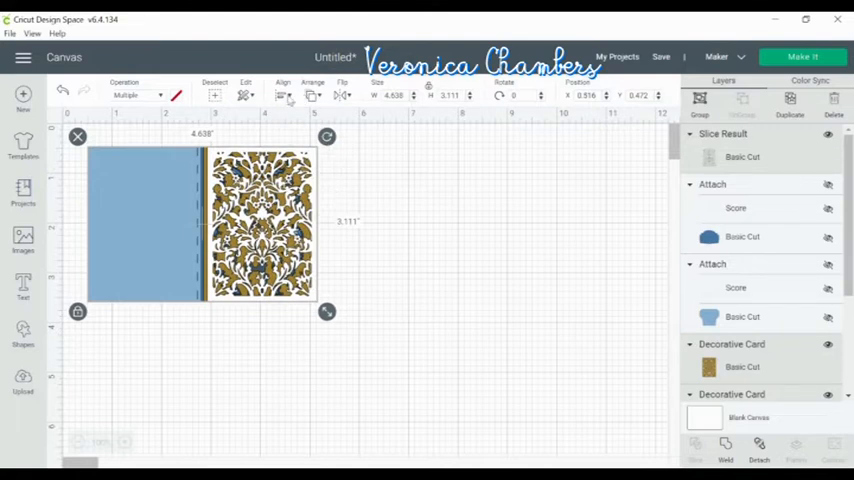
{"action": "left_click", "coordinate": [284, 90]}
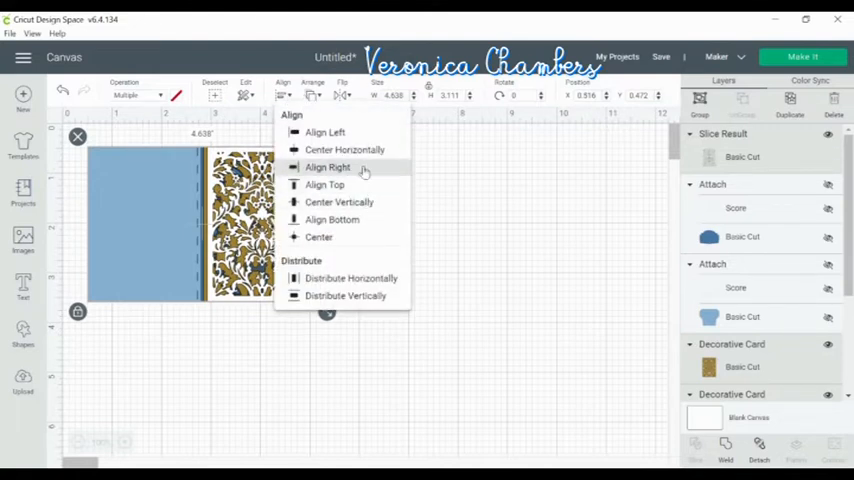
{"action": "left_click", "coordinate": [328, 168]}
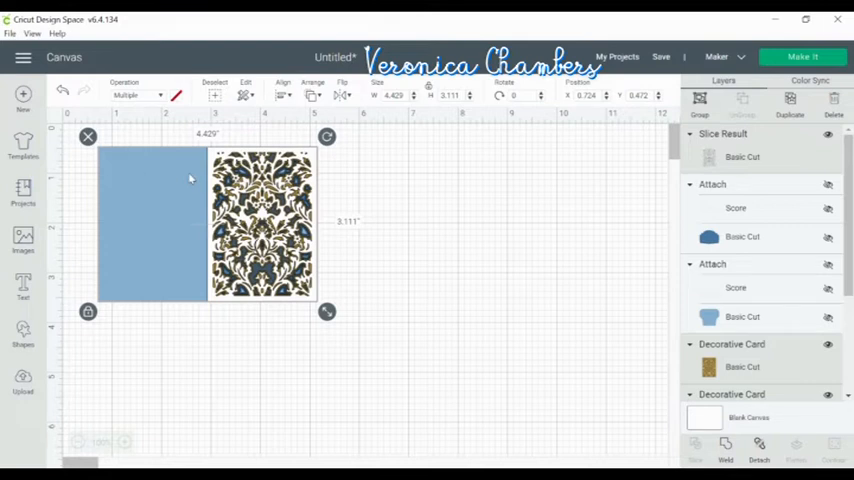
{"action": "mouse_move", "coordinate": [148, 180]}
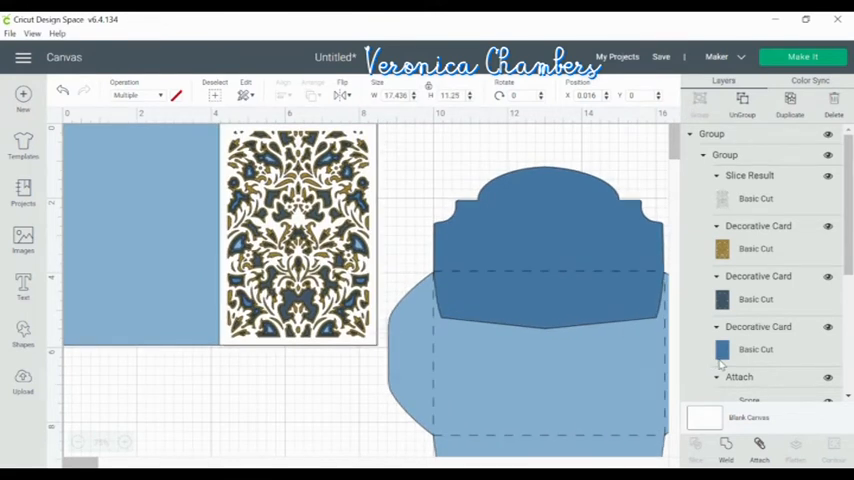
{"action": "mouse_move", "coordinate": [272, 418]}
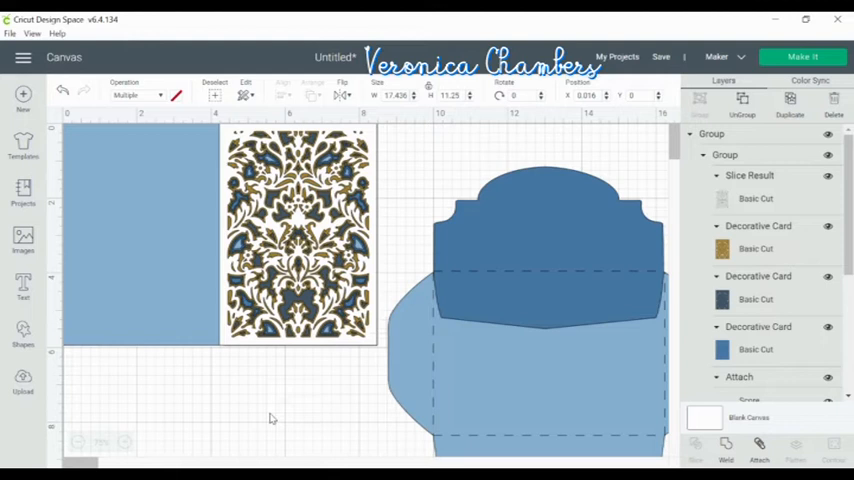